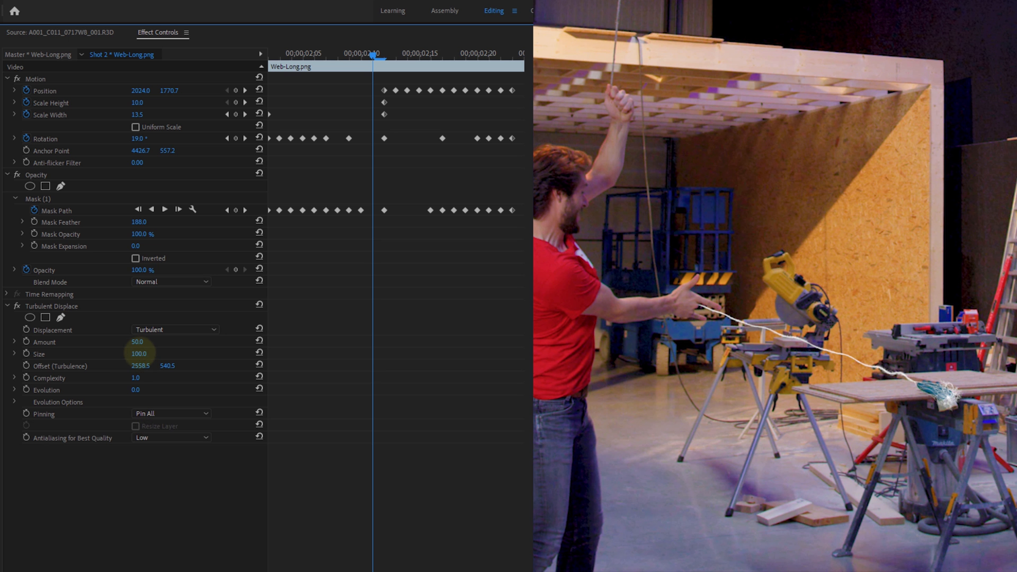
- Reduce Turbulent Displace Size to 67 and move to a later frame for an Evolution keyframe
left_click_drag(136, 354, 137, 353)
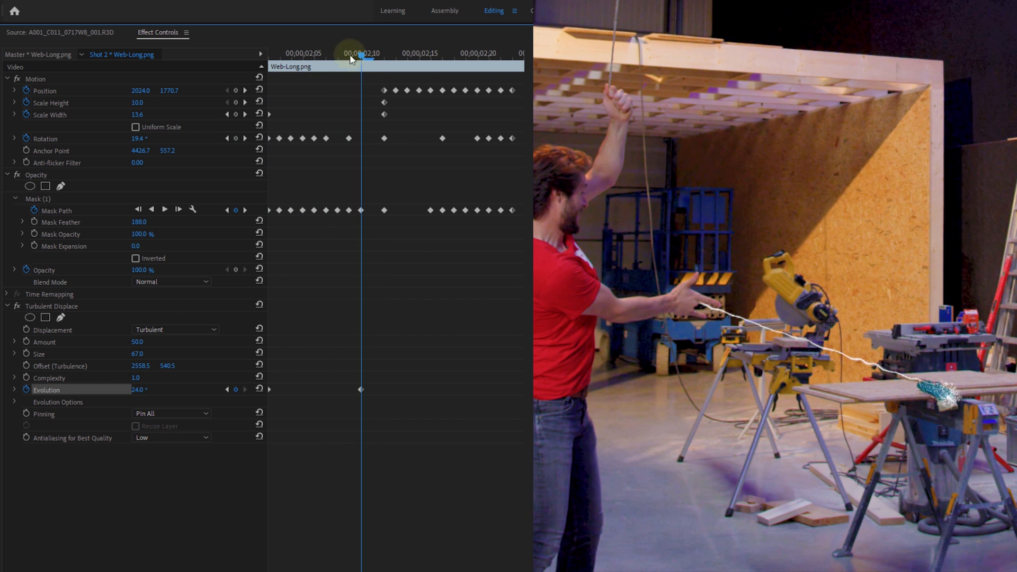
left_click(504, 57)
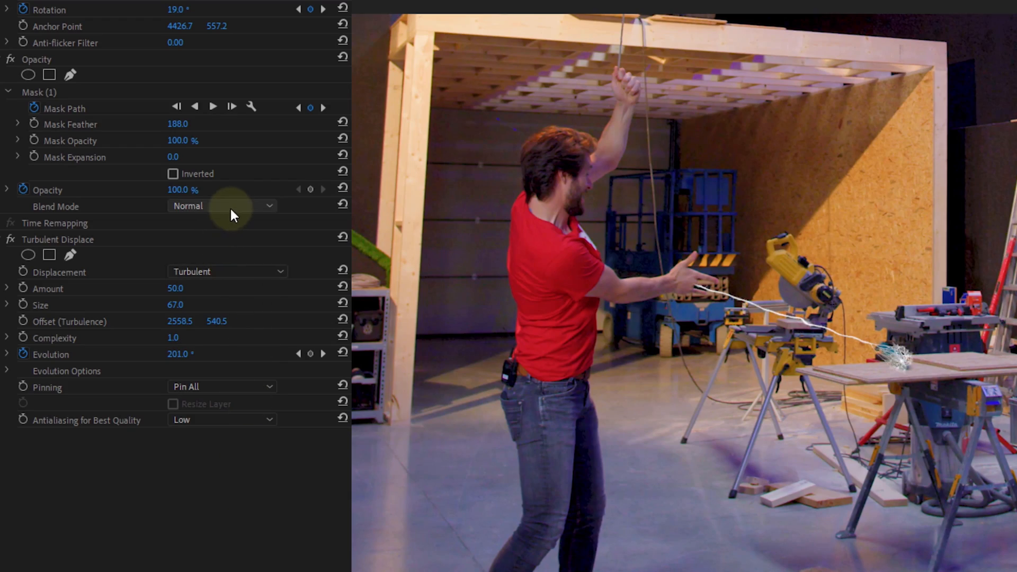
- Set the web clip's Opacity blend mode to Lighten
left_click(220, 207)
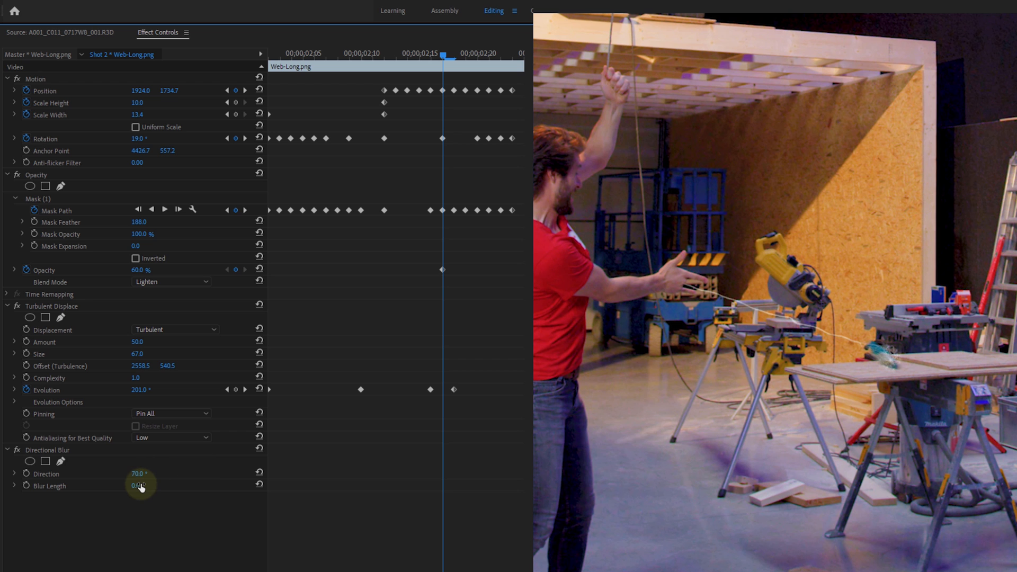
- Scrub the Directional Blur length to 30
left_click_drag(139, 485, 159, 486)
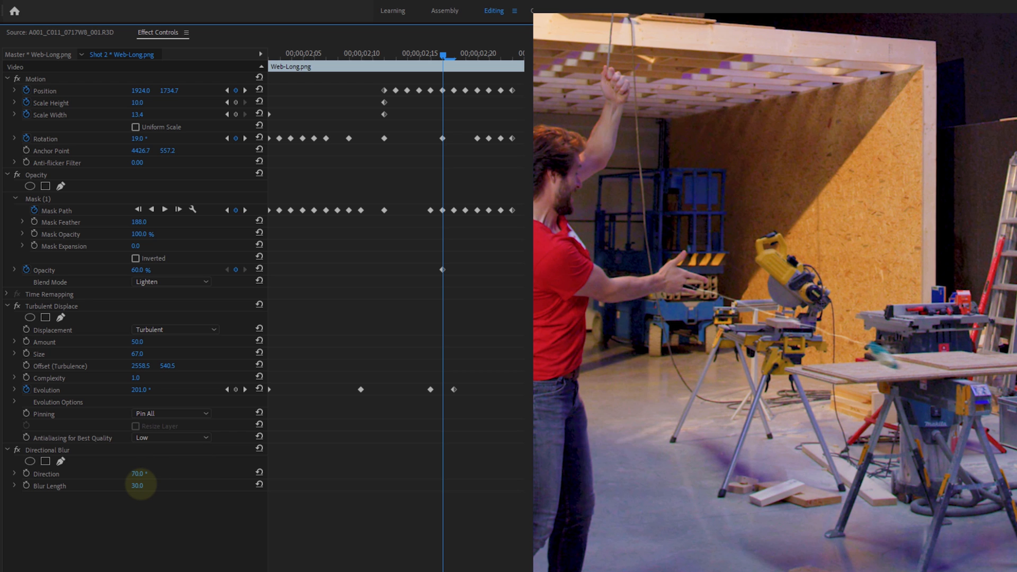